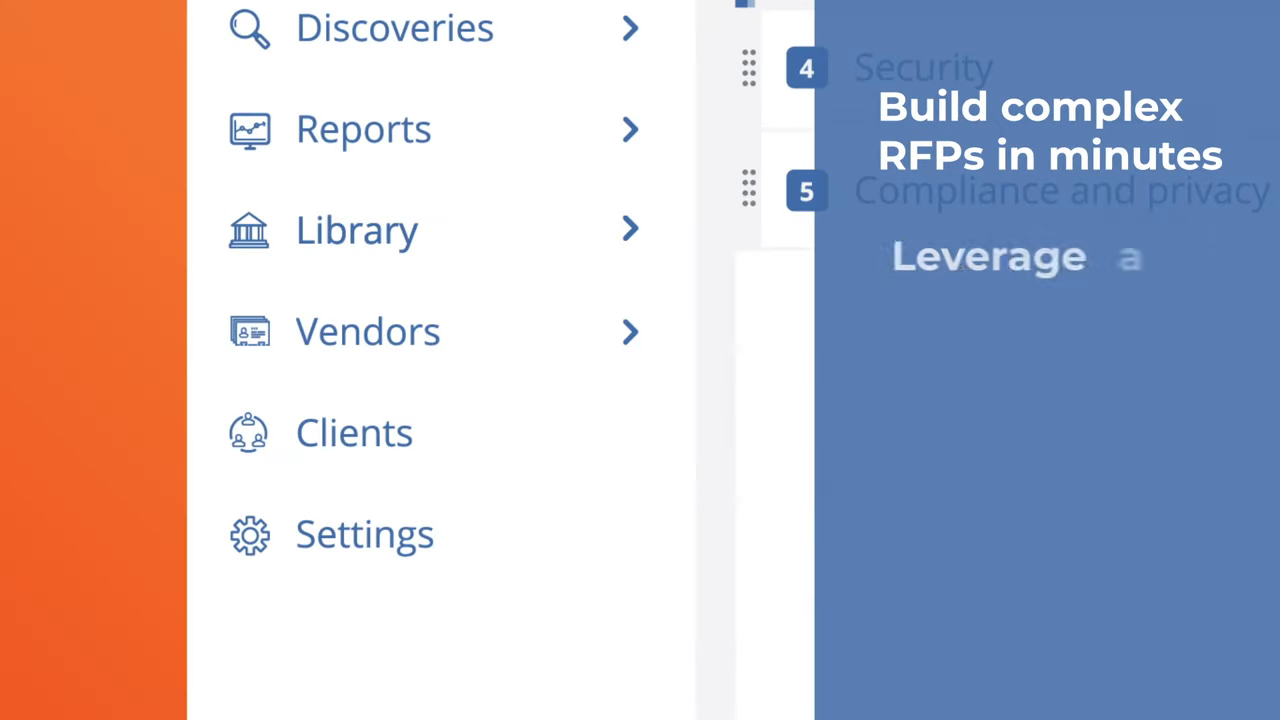
- Slide the question's priority from medium up to high in the question editor
click(356, 230)
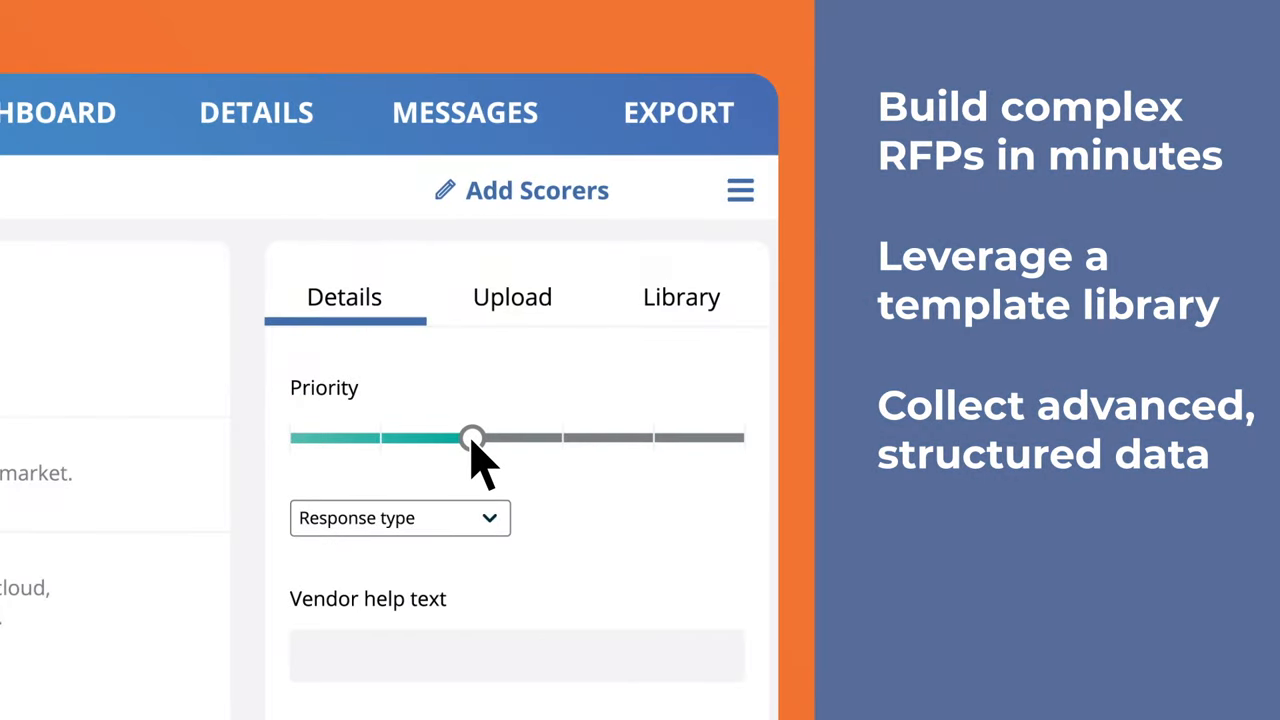
drag(472, 437, 652, 437)
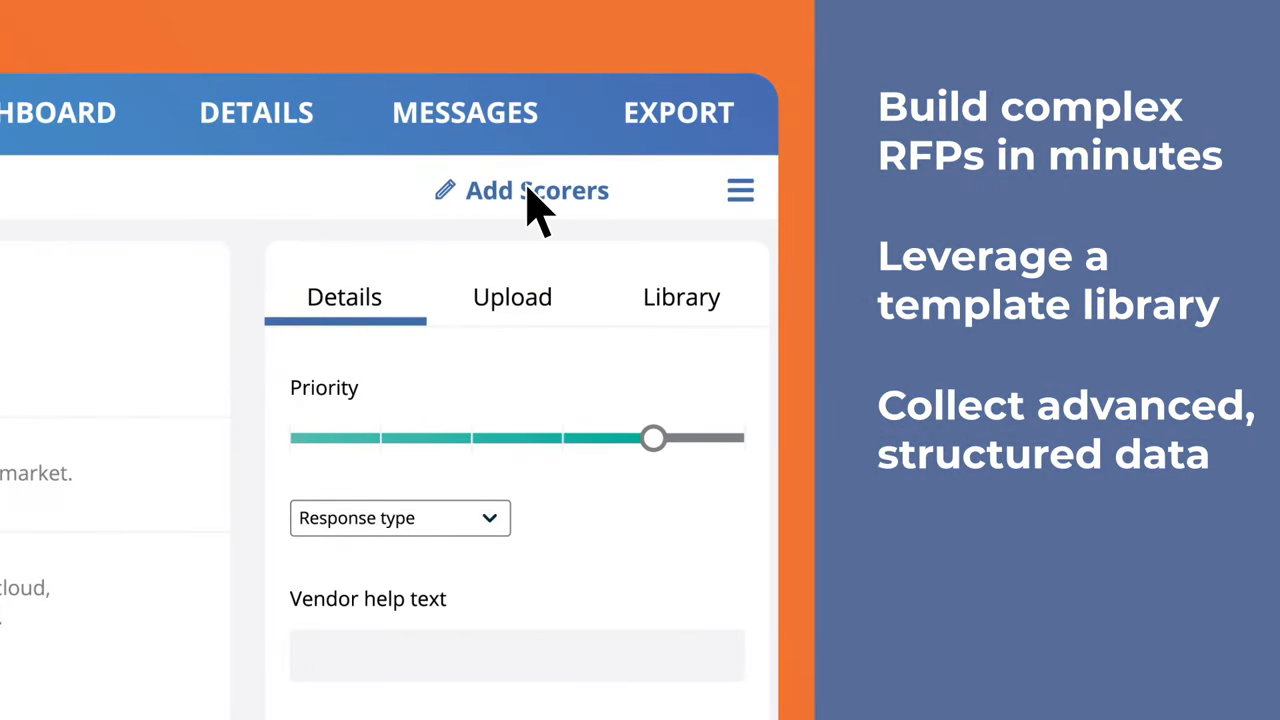
click(536, 191)
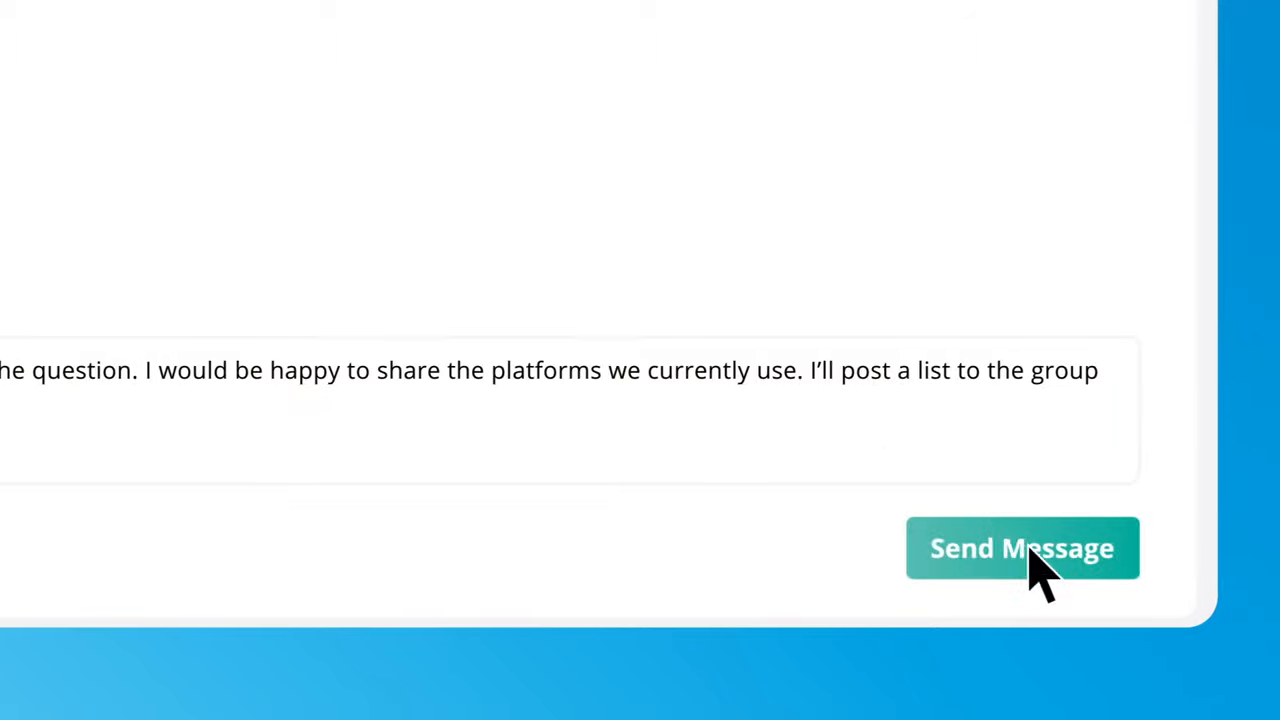
- Send the reply offering to share current platforms, then review vendor invitations and scoring results
click(1023, 548)
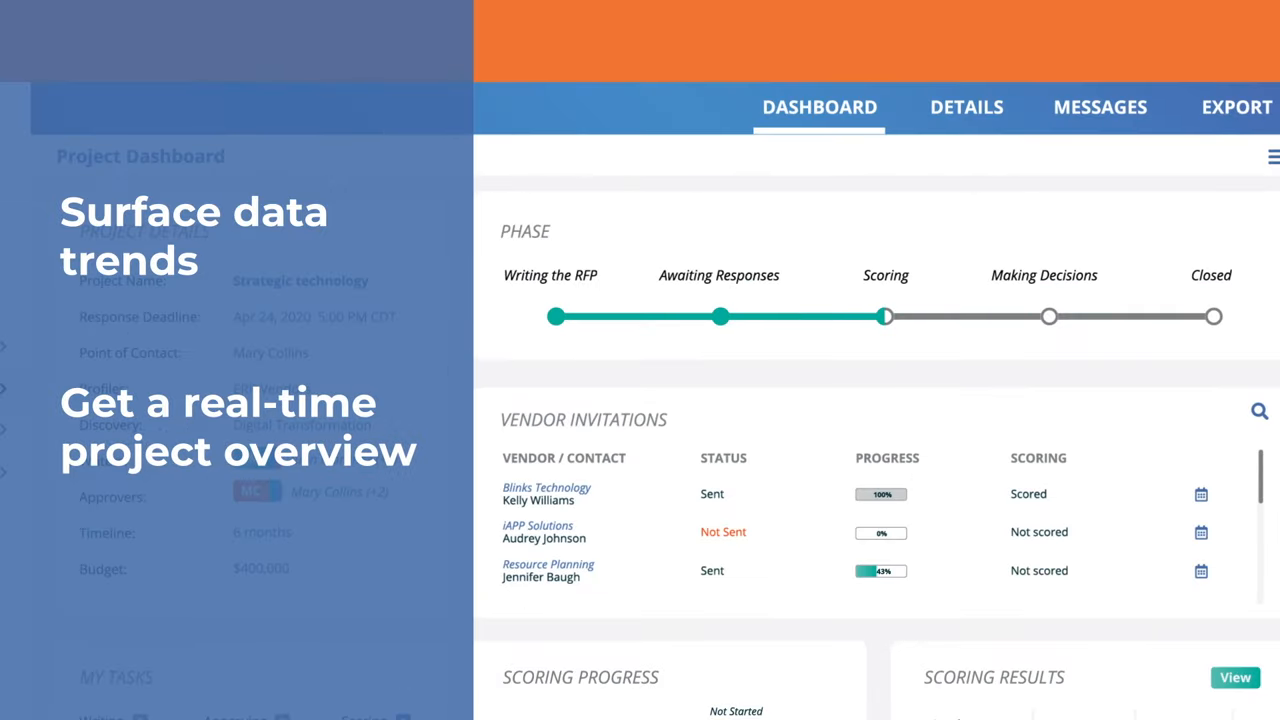
scroll(down, 3)
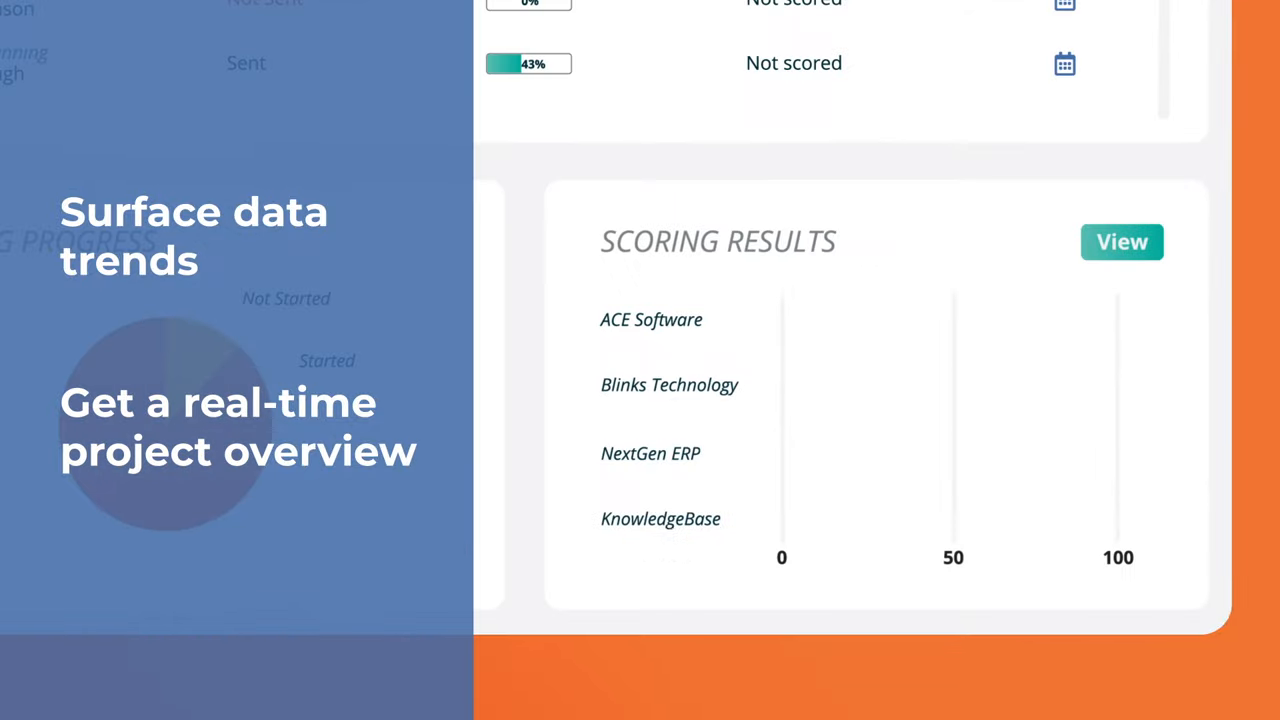